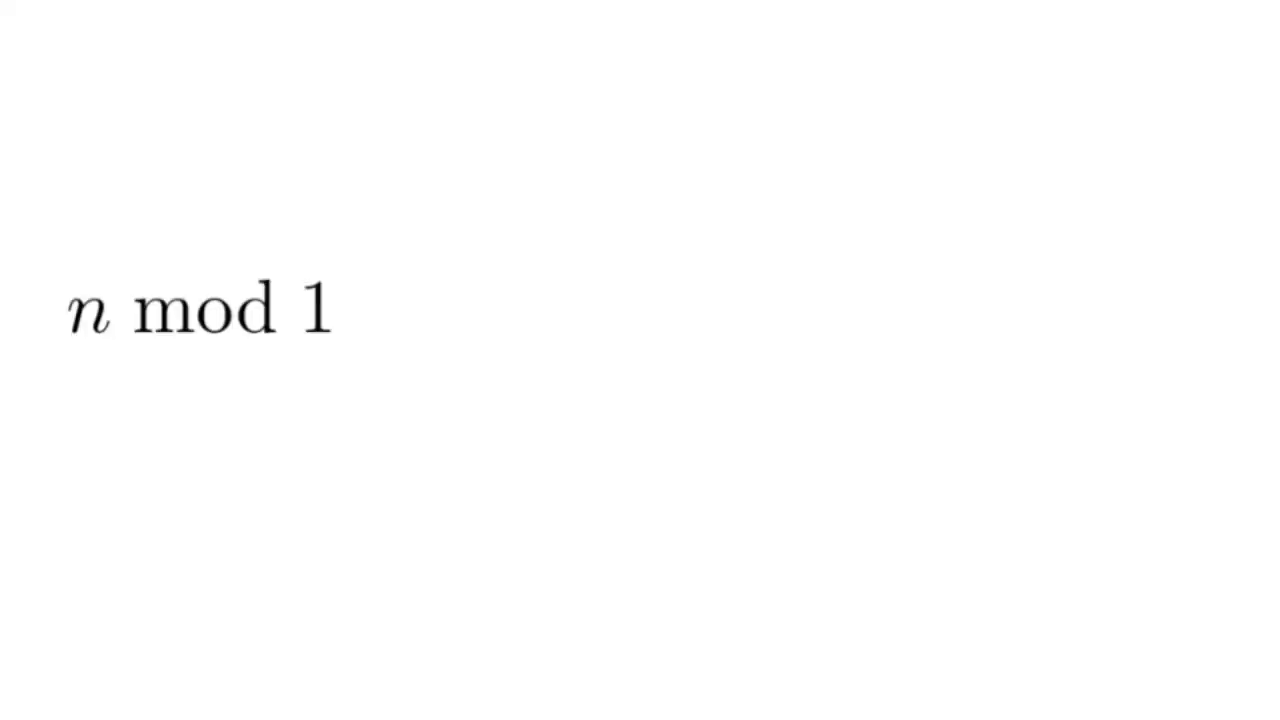
text(+ n mod 2)
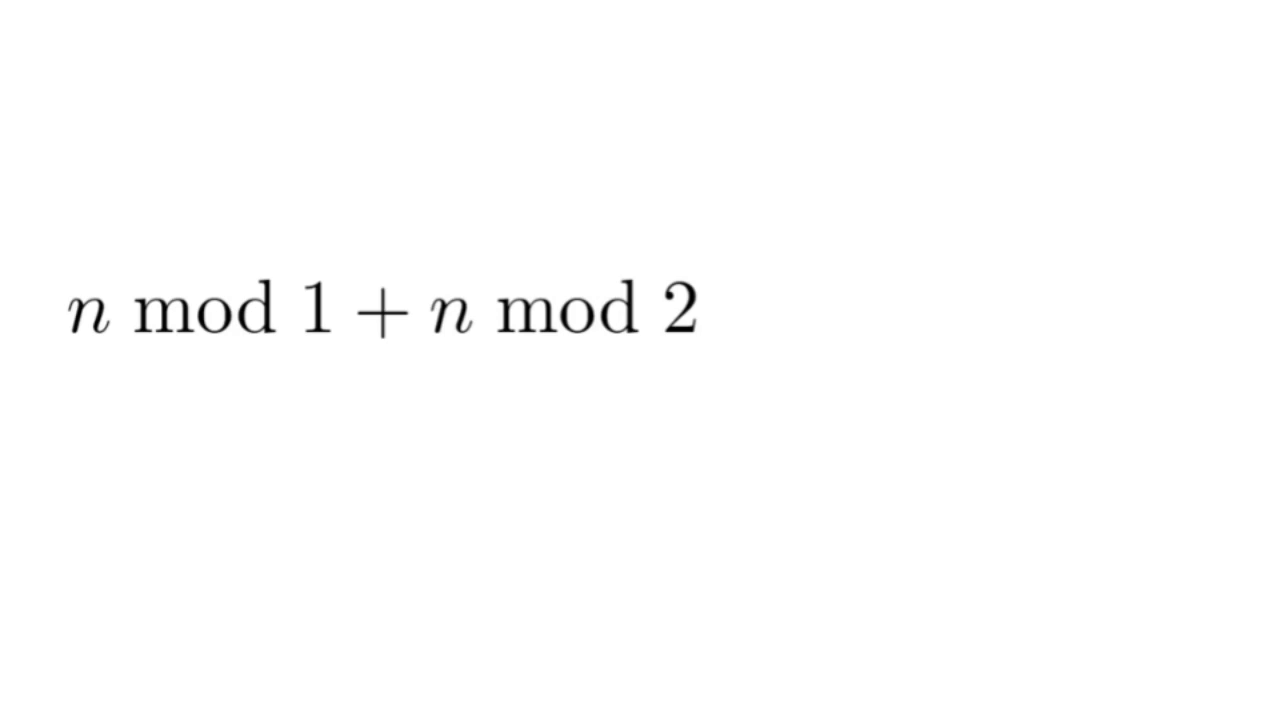
text(+ ...)
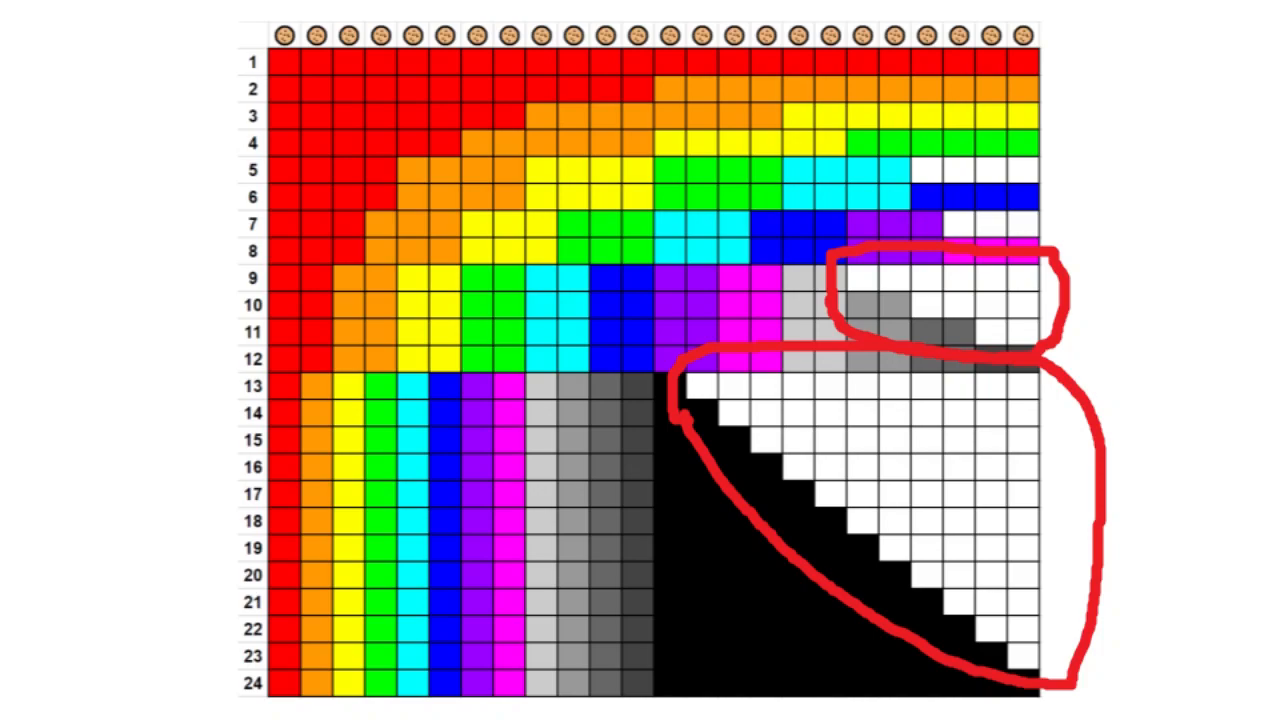
text(1 round)
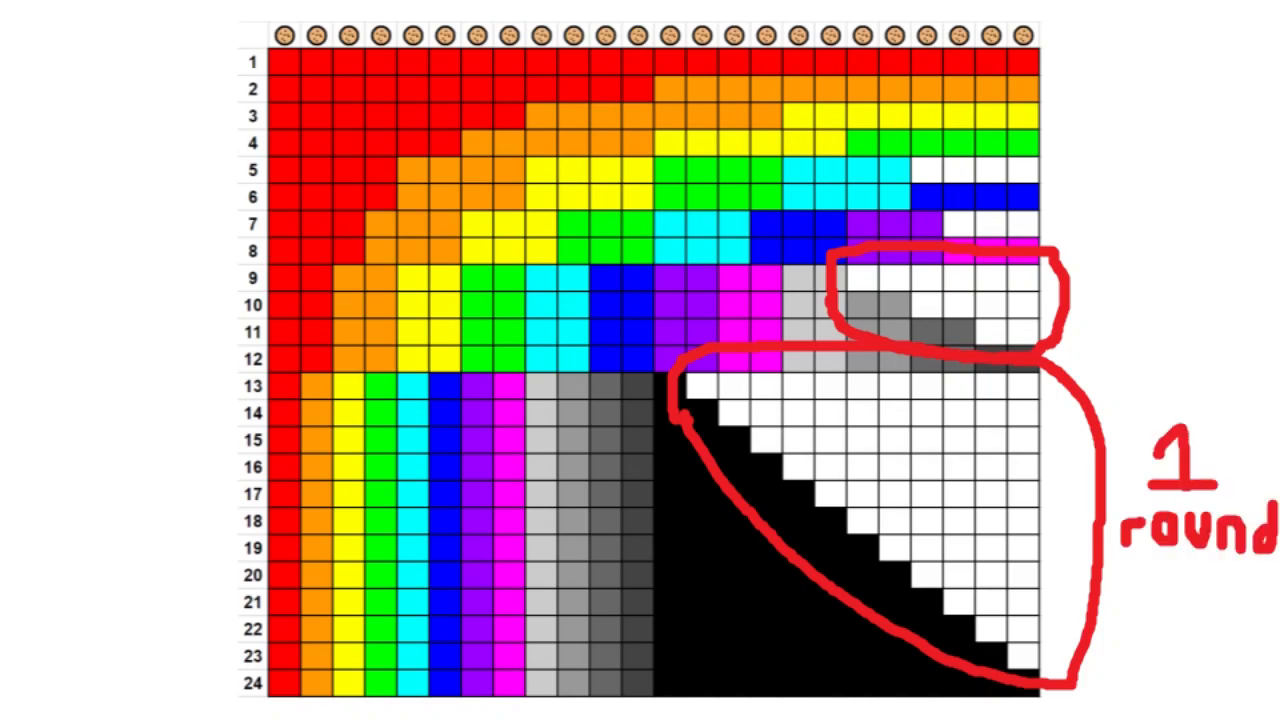